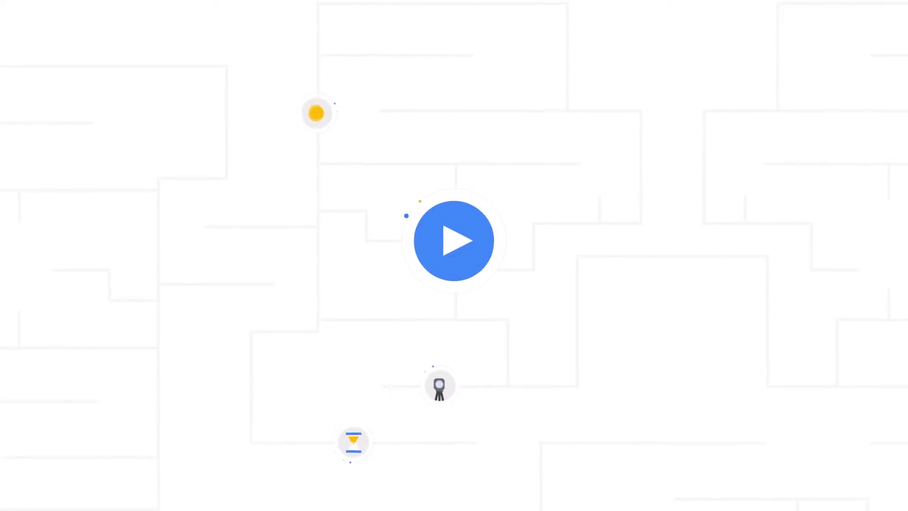
Sign in and land on the All campaigns Overview with last-30-days metrics.
{"action": "left_click", "coordinate": [453, 240]}
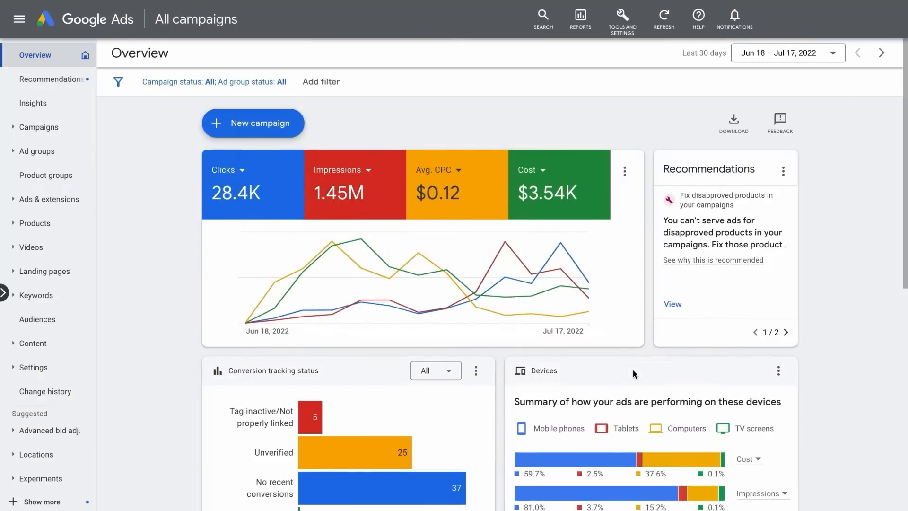
{"action": "mouse_move", "coordinate": [628, 43]}
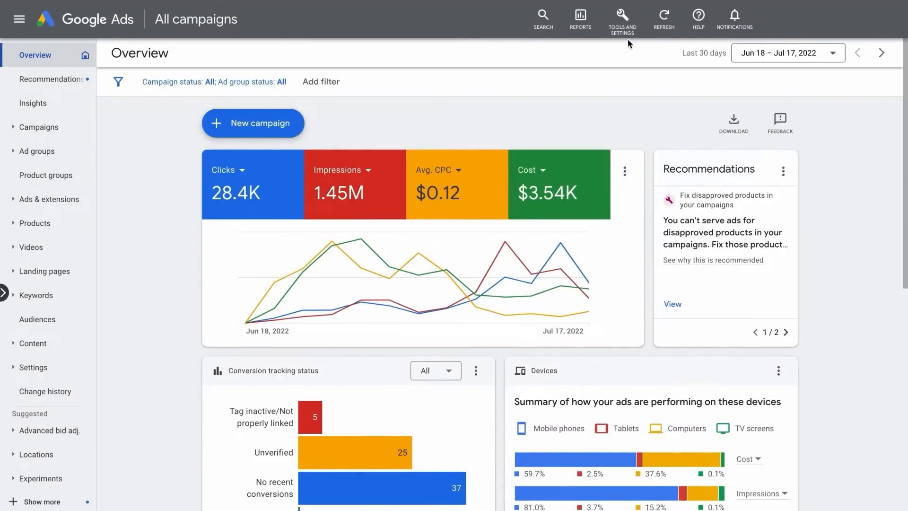
Open Shared Library's Asset library and add a new Video asset.
{"action": "left_click", "coordinate": [621, 17]}
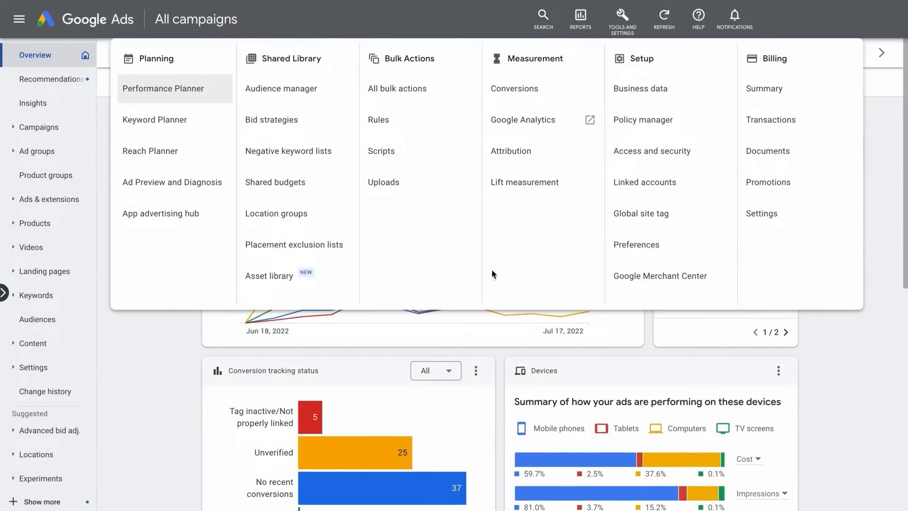
{"action": "left_click", "coordinate": [268, 276]}
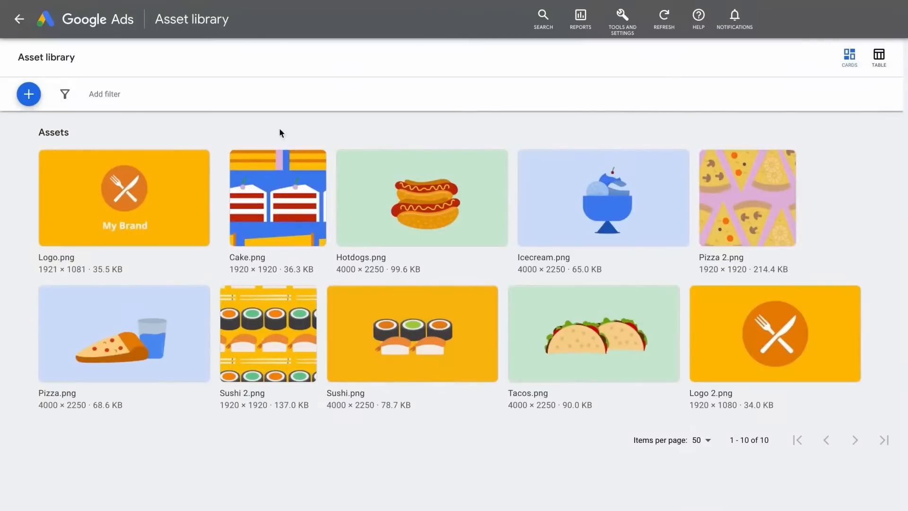
{"action": "left_click", "coordinate": [28, 94]}
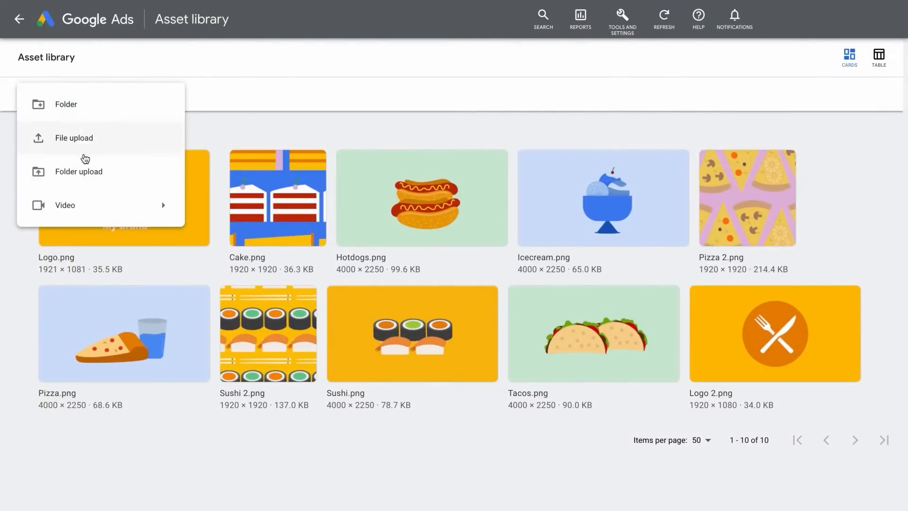
{"action": "left_click", "coordinate": [65, 205]}
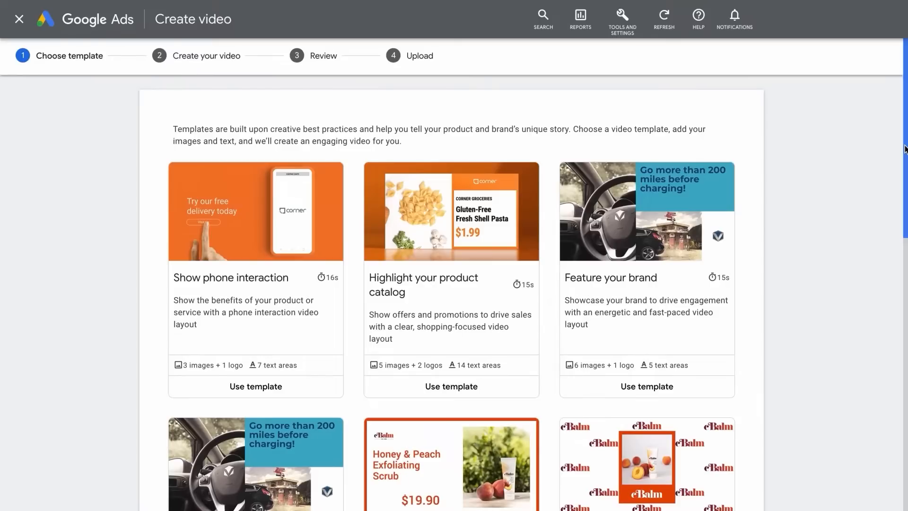
Scroll the template gallery to the 15-second 'Showcase a product or brand' template.
{"action": "scroll", "scroll_direction": "down", "scroll_amount": 3}
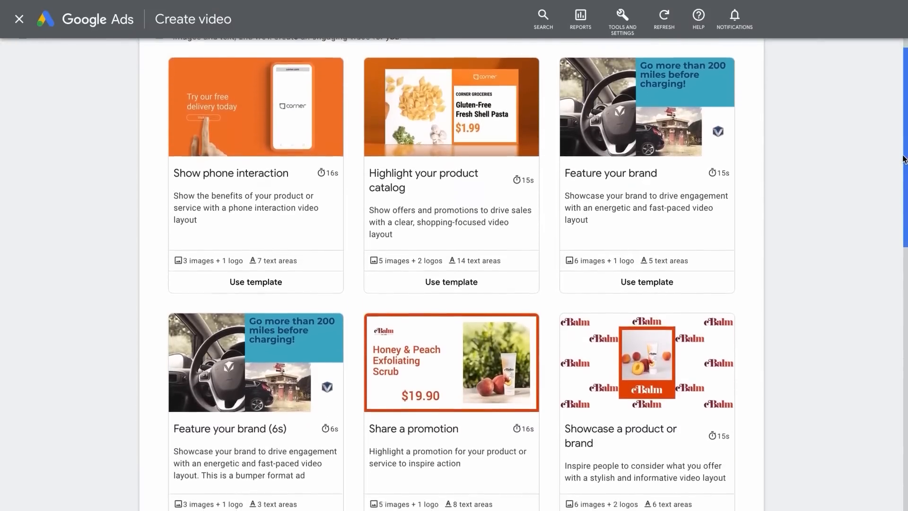
{"action": "scroll", "scroll_direction": "down", "scroll_amount": 3}
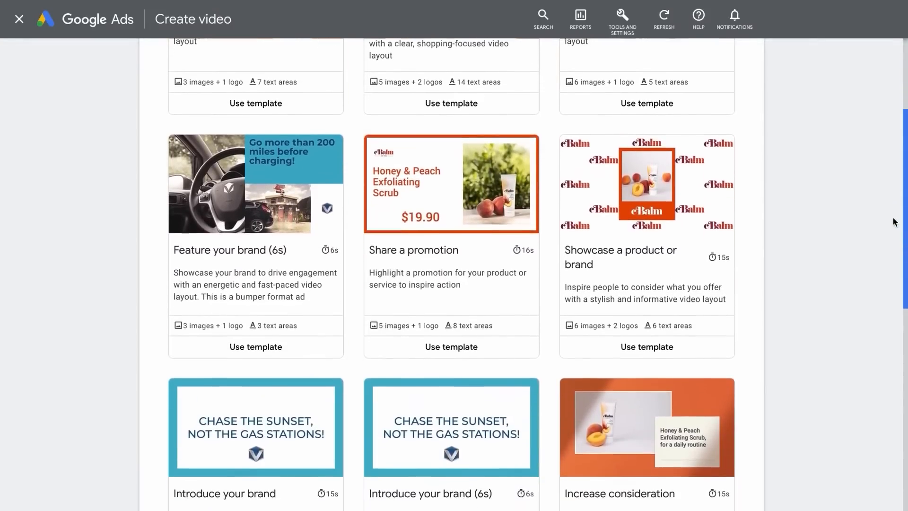
{"action": "scroll", "scroll_direction": "down", "scroll_amount": 3}
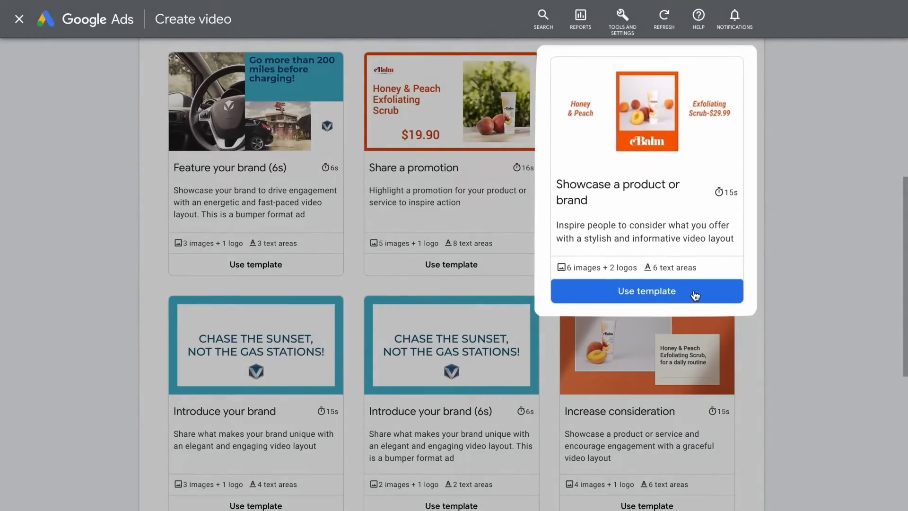
Use the Showcase template, naming the video 'Food delivery' with primary color #e98405.
{"action": "left_click", "coordinate": [647, 290]}
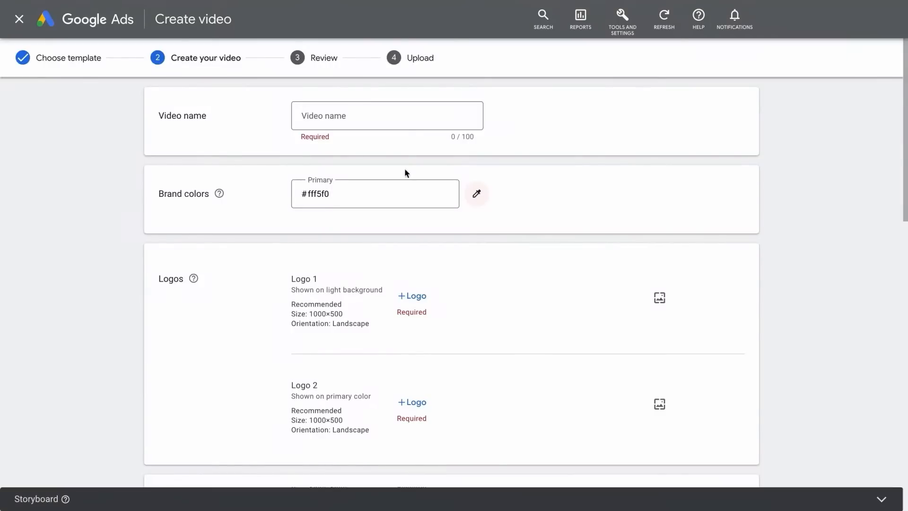
{"action": "type", "text": "Food delivery"}
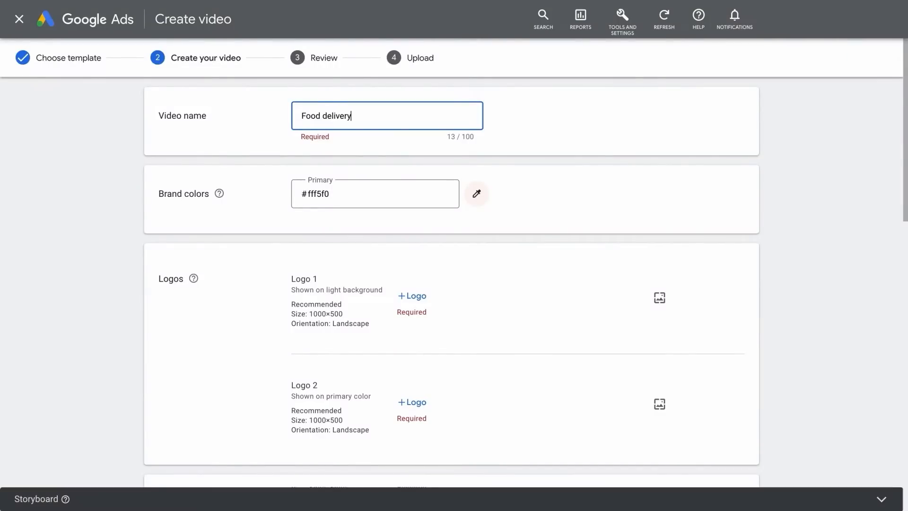
{"action": "left_click", "coordinate": [375, 194]}
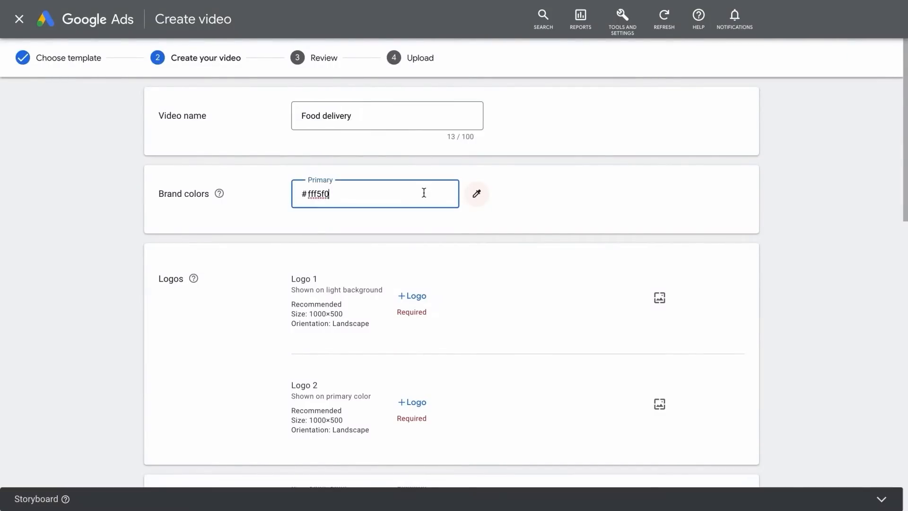
{"action": "type", "text": "#e98405"}
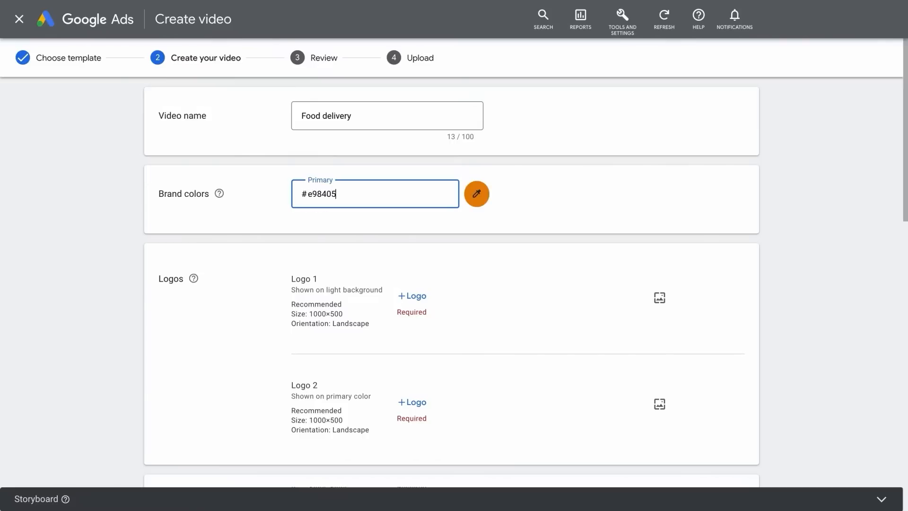
{"action": "mouse_move", "coordinate": [412, 296]}
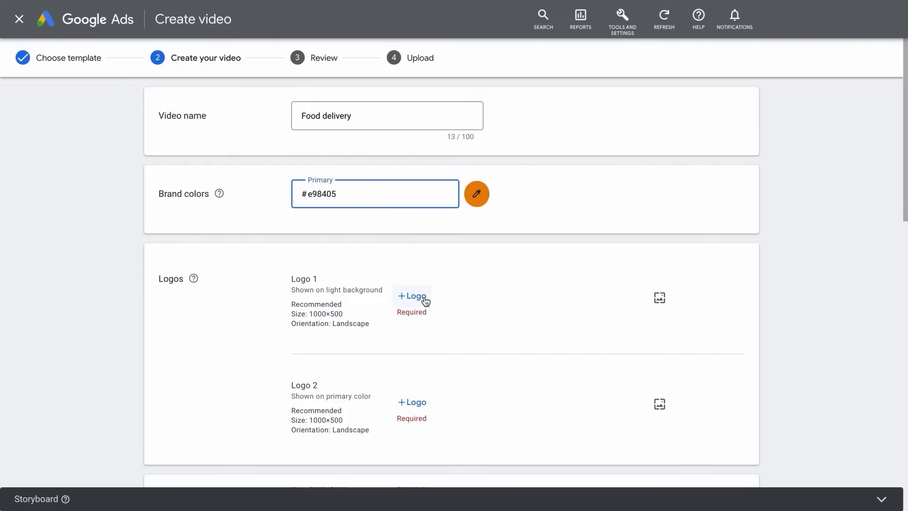
Add and save logos V2_logo 1.png and V2_logo 2.png to the video.
{"action": "left_click", "coordinate": [412, 296]}
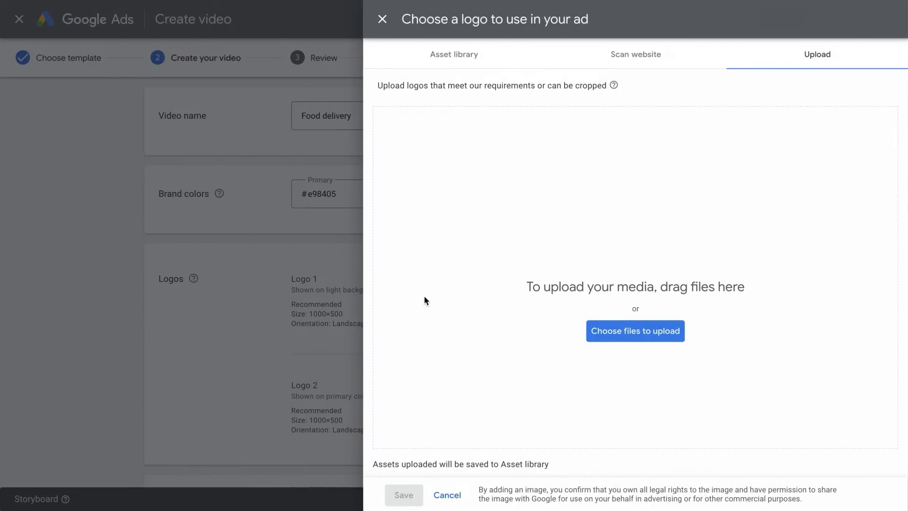
{"action": "mouse_move", "coordinate": [436, 300]}
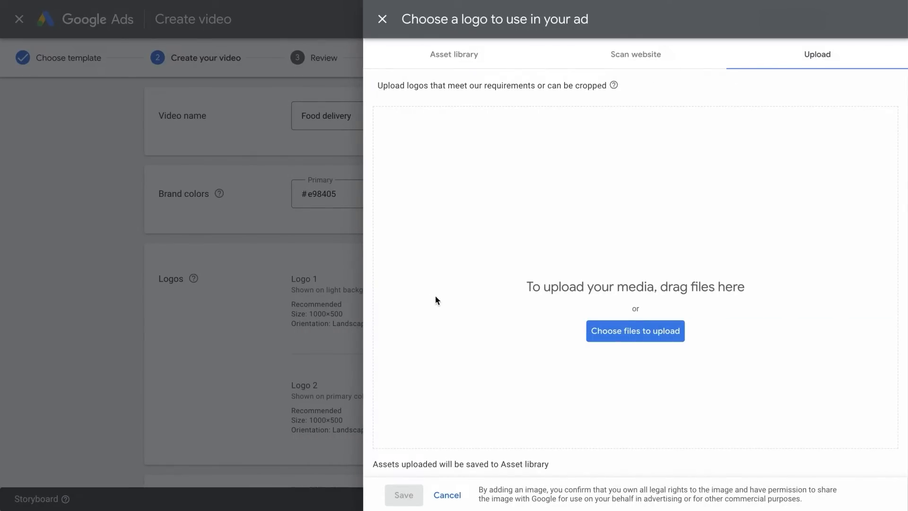
{"action": "mouse_move", "coordinate": [614, 85]}
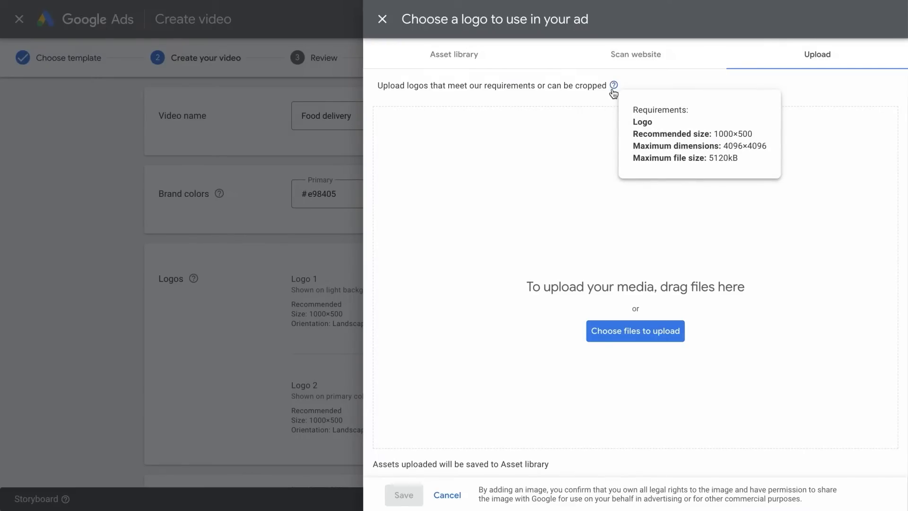
{"action": "mouse_move", "coordinate": [593, 277]}
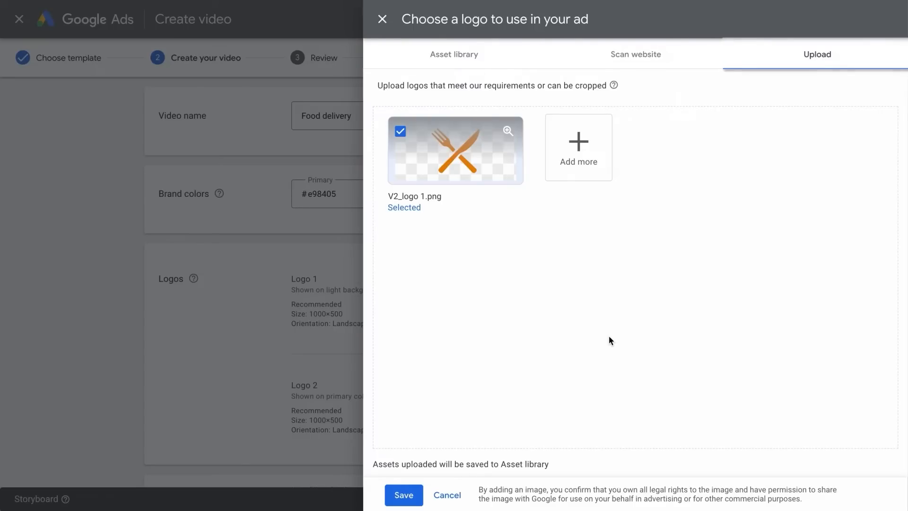
{"action": "mouse_move", "coordinate": [428, 488]}
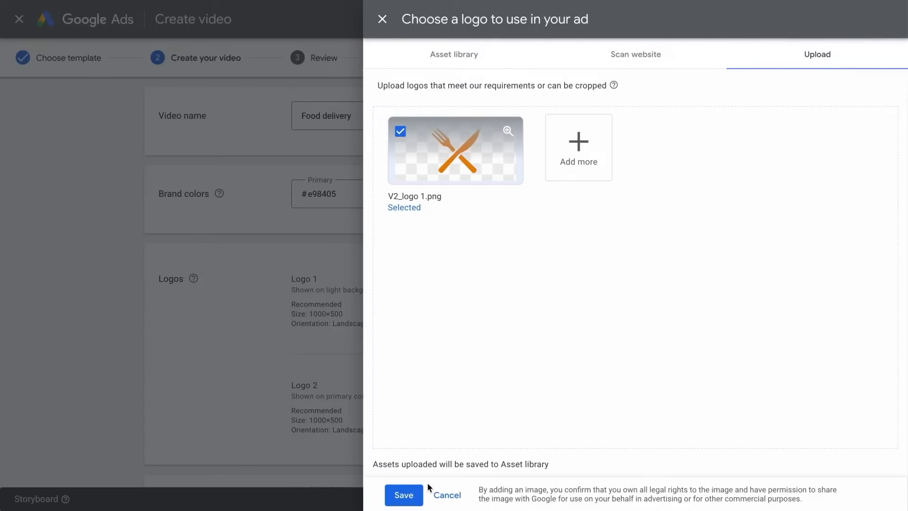
{"action": "left_click", "coordinate": [403, 495]}
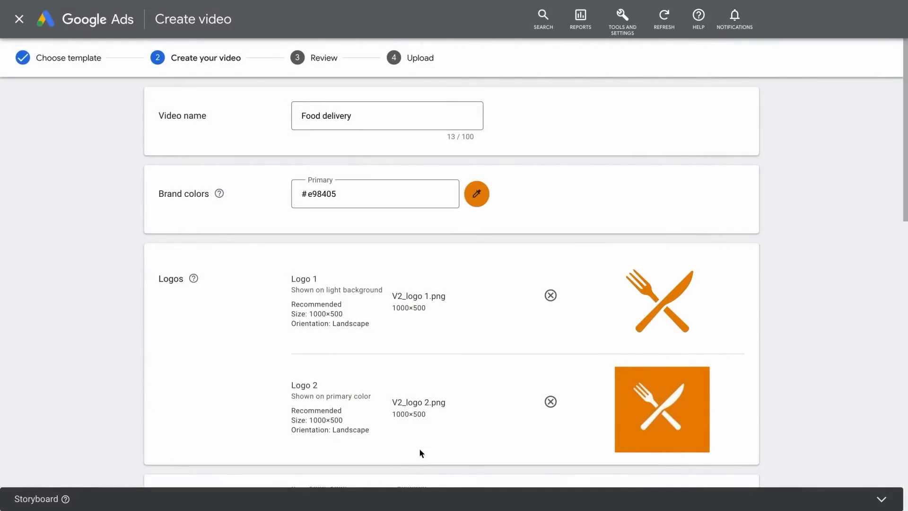
{"action": "mouse_move", "coordinate": [242, 498]}
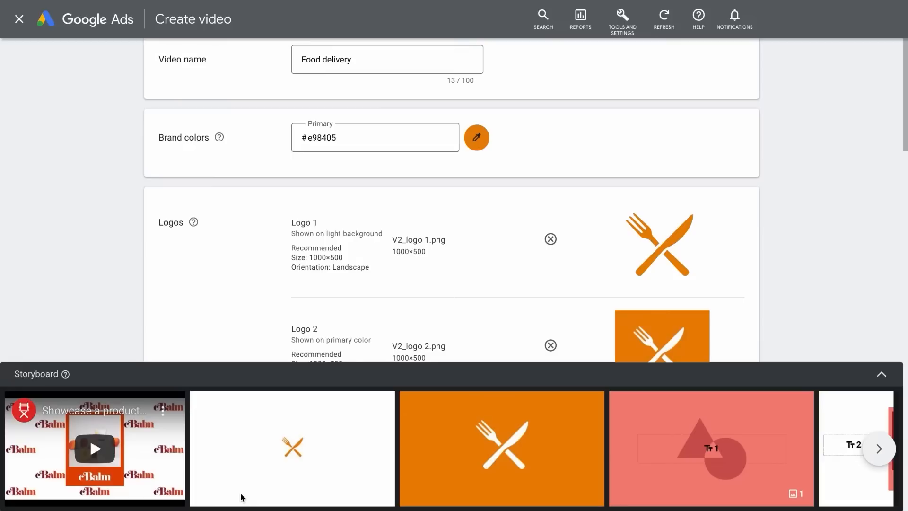
{"action": "mouse_move", "coordinate": [368, 496]}
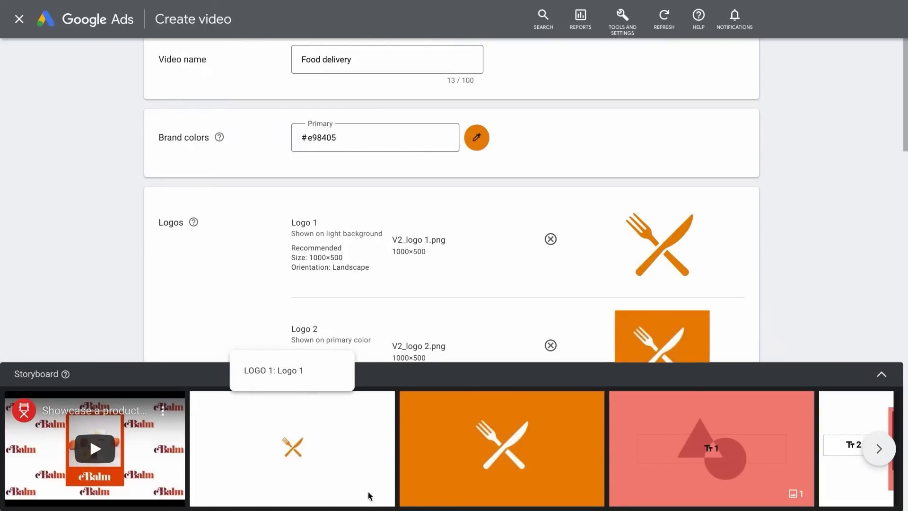
{"action": "mouse_move", "coordinate": [452, 490]}
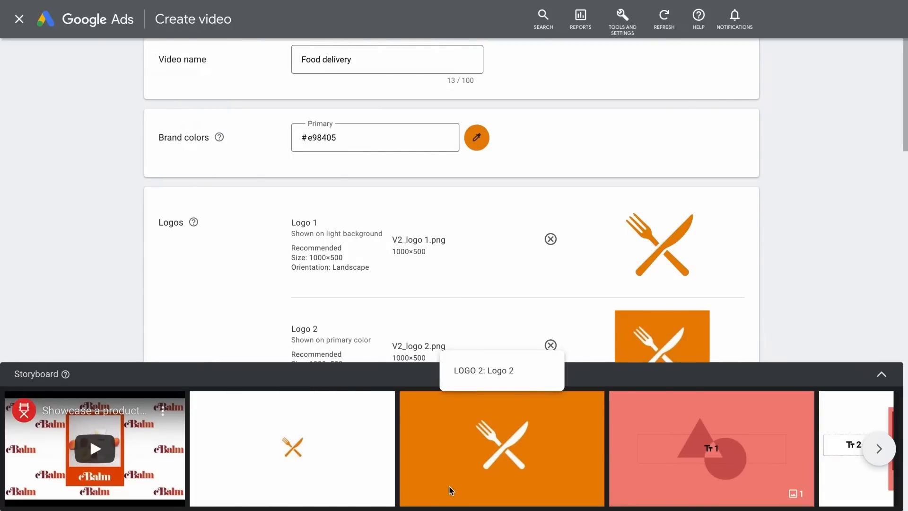
{"action": "left_click", "coordinate": [880, 374]}
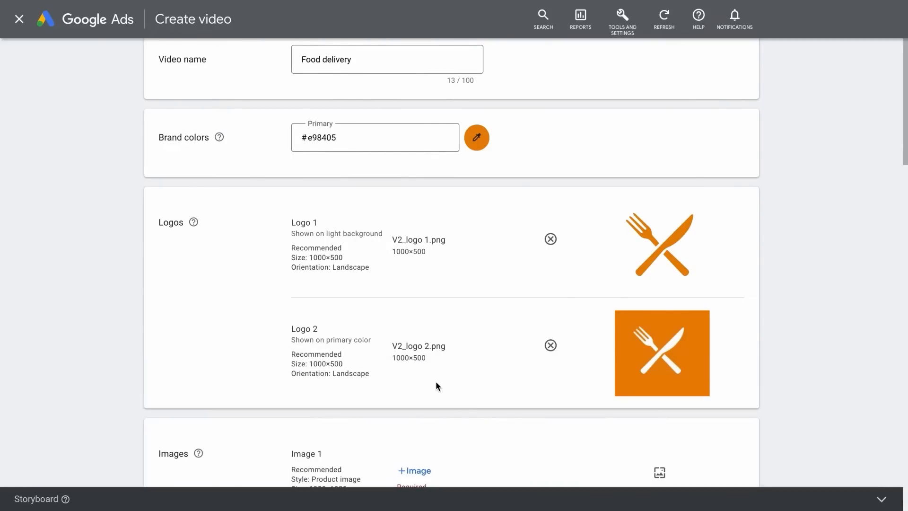
Upload Image 4.png from the computer into the first product image slot.
{"action": "scroll", "scroll_direction": "down", "scroll_amount": 3}
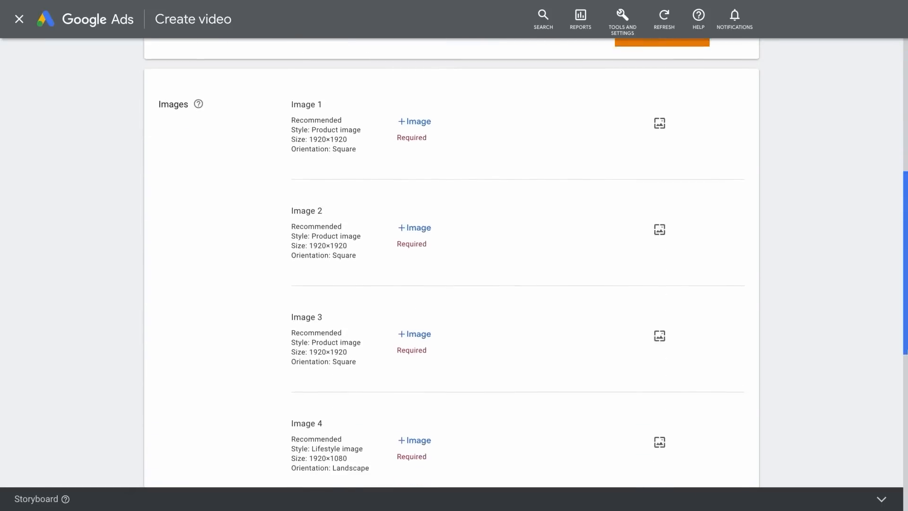
{"action": "left_click", "coordinate": [414, 121]}
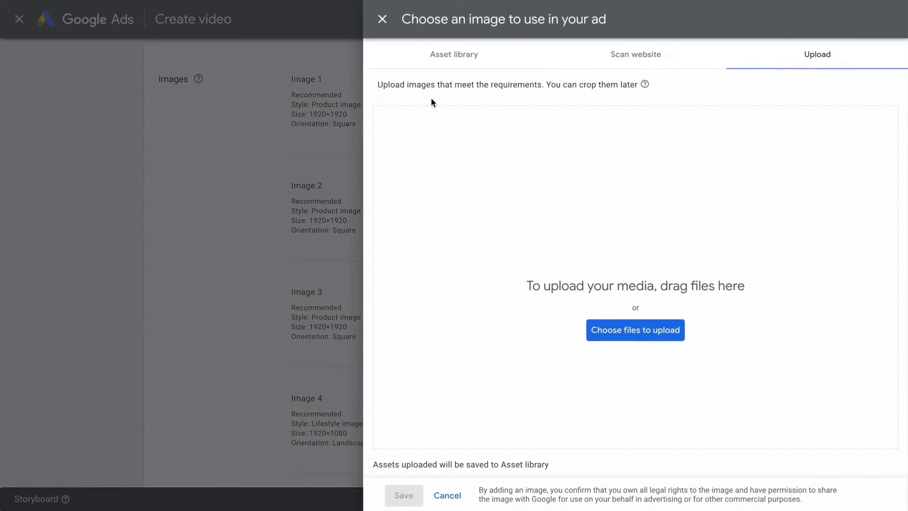
{"action": "mouse_move", "coordinate": [644, 91]}
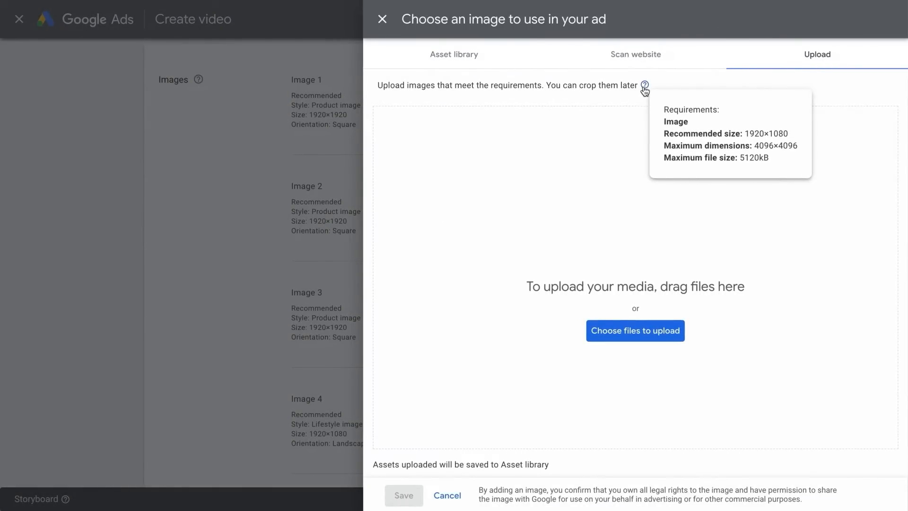
{"action": "mouse_move", "coordinate": [635, 330]}
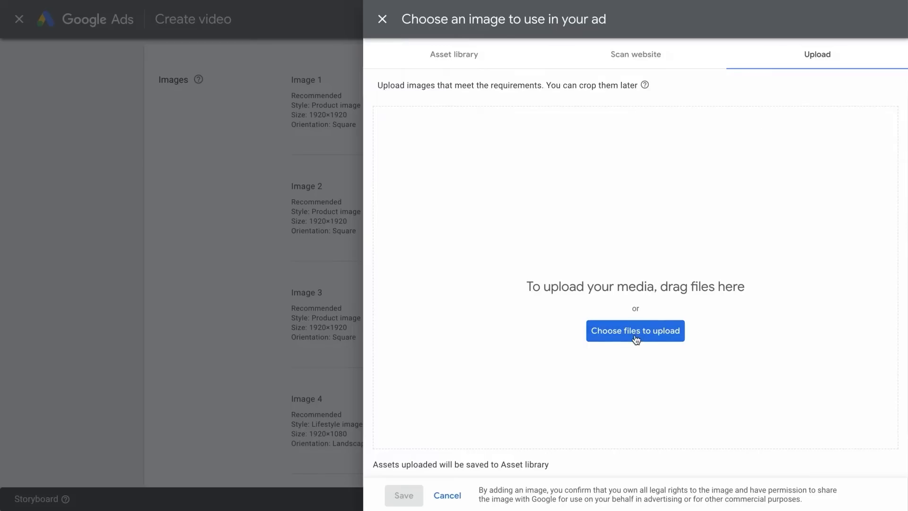
{"action": "left_click", "coordinate": [634, 330]}
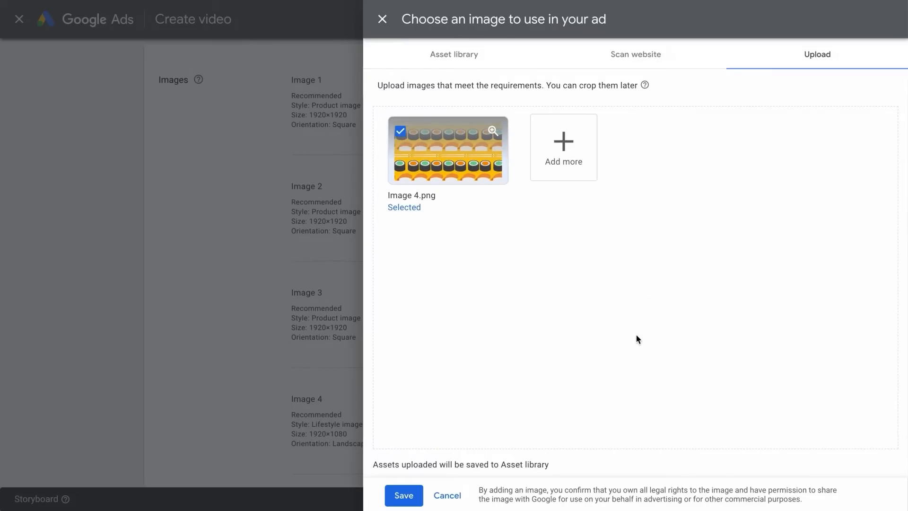
{"action": "mouse_move", "coordinate": [479, 237]}
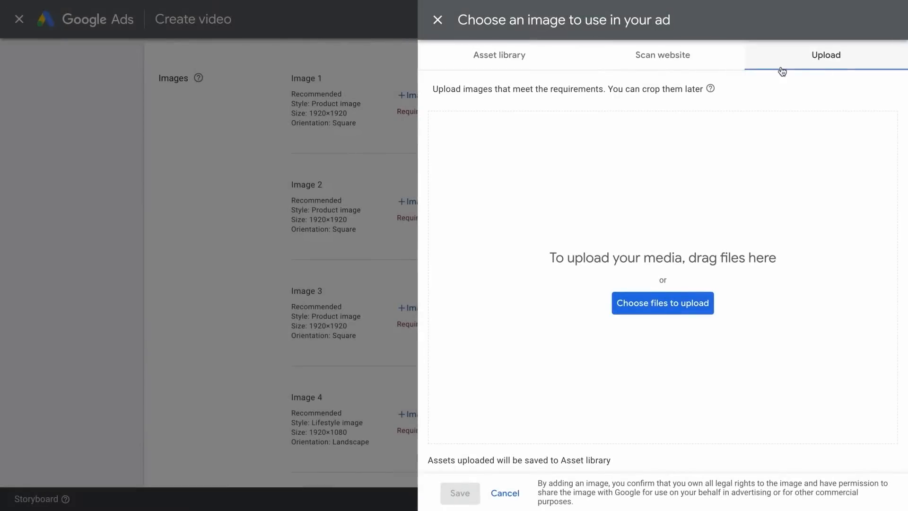
{"action": "left_click", "coordinate": [663, 55]}
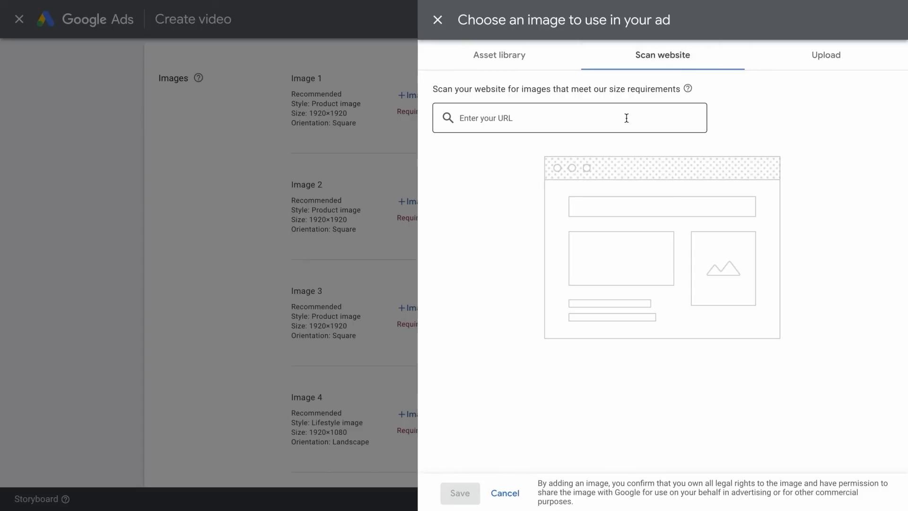
{"action": "type", "text": "http://www.mybrand.co"}
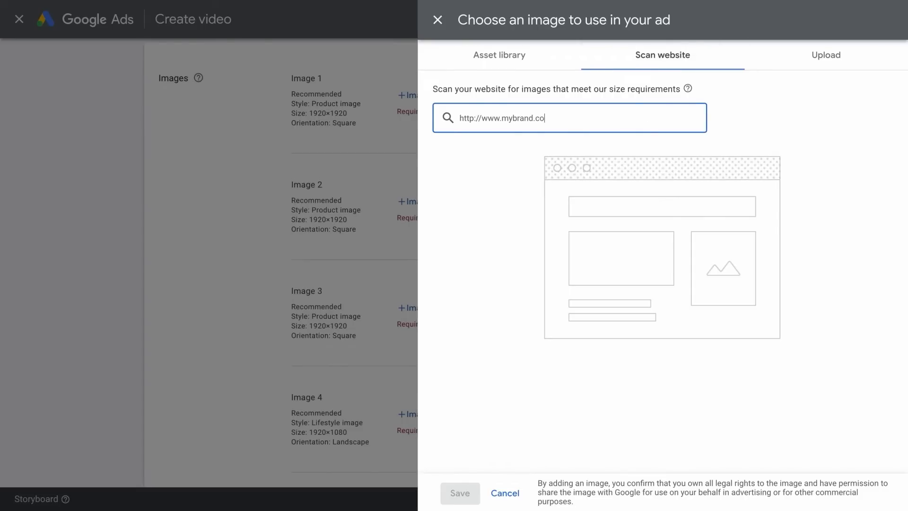
{"action": "type", "text": "m"}
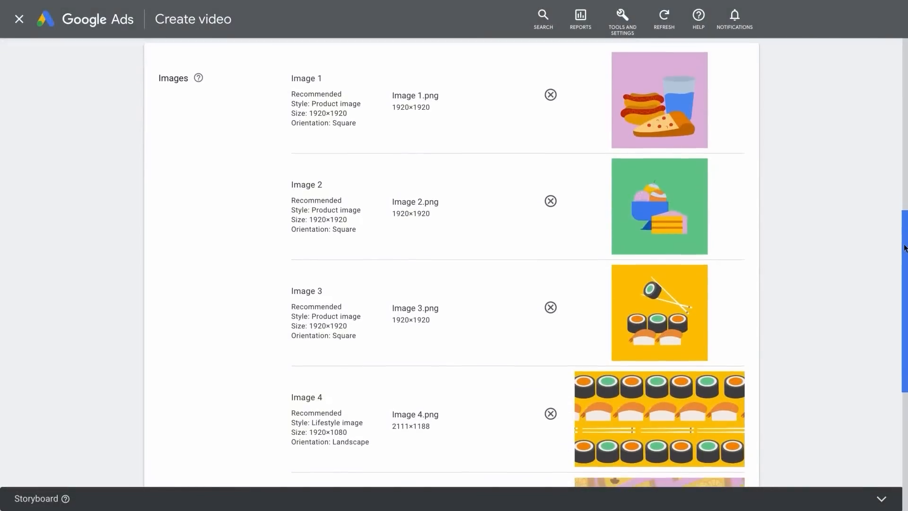
Expand the Storyboard panel and advance it to the later scenes.
{"action": "scroll", "scroll_direction": "down", "scroll_amount": 3}
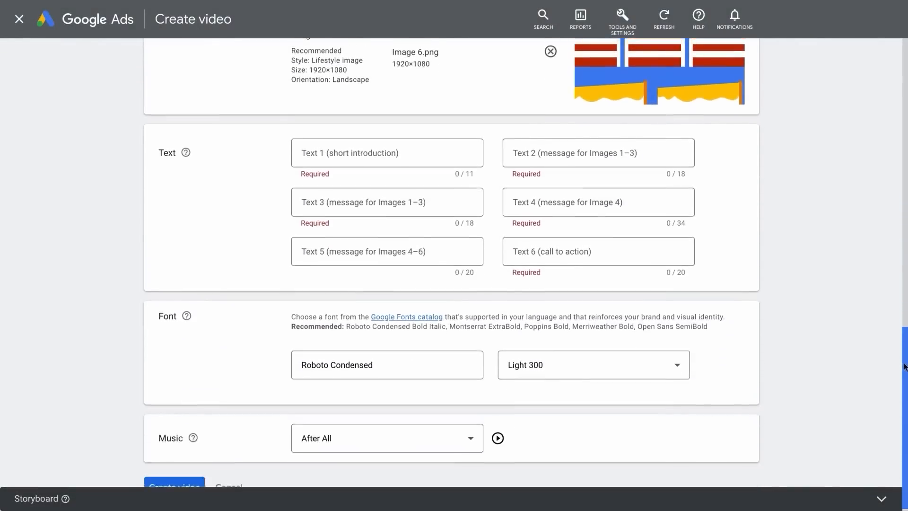
{"action": "scroll", "scroll_direction": "down", "scroll_amount": 3}
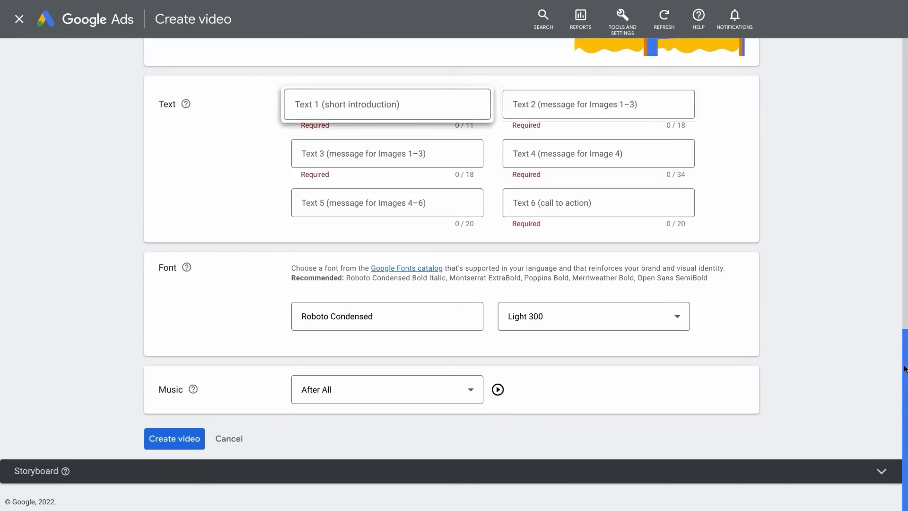
{"action": "left_click", "coordinate": [598, 202]}
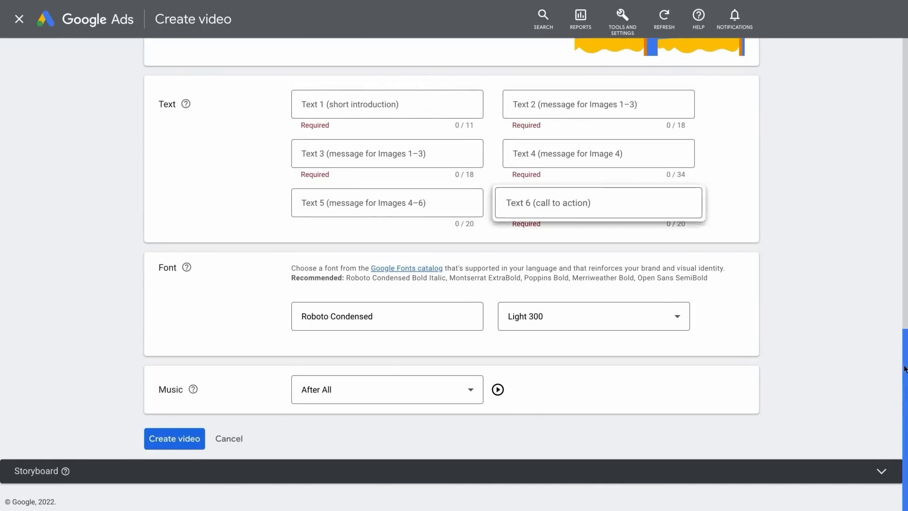
{"action": "left_click", "coordinate": [881, 471]}
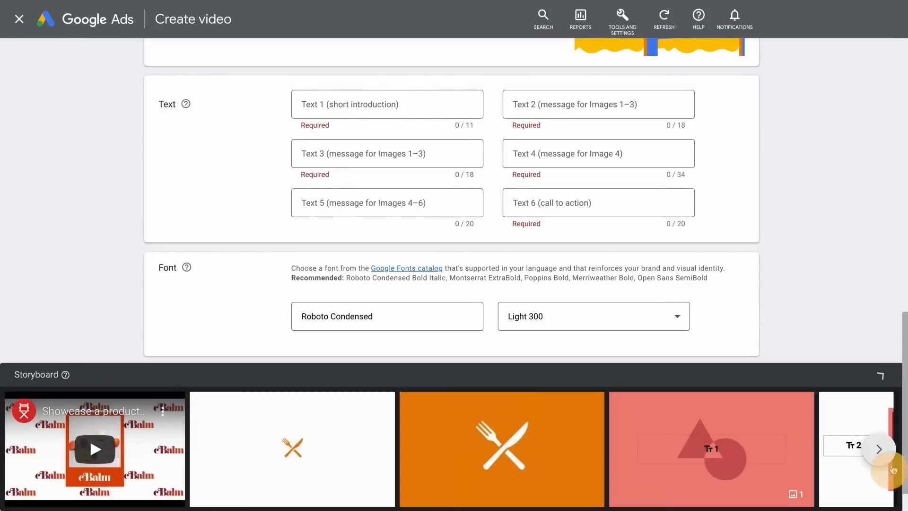
{"action": "left_click", "coordinate": [879, 449]}
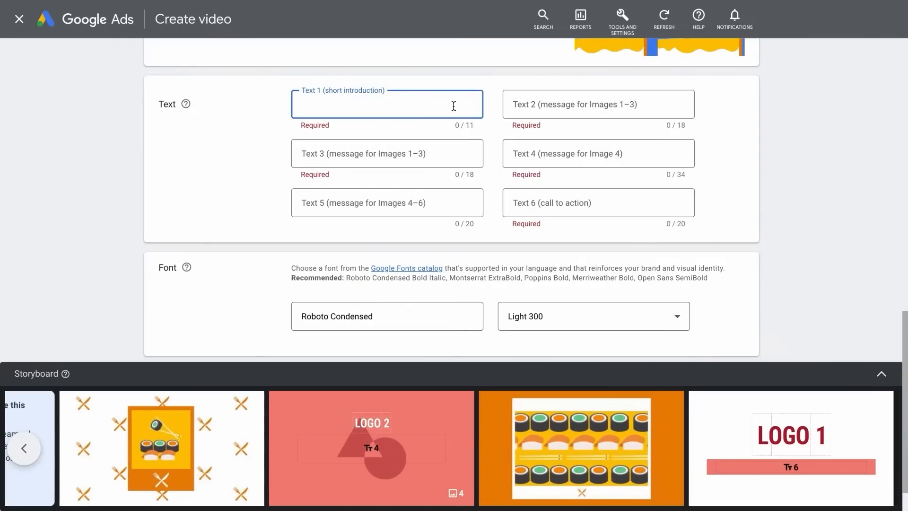
Fill Text 1 through Text 6, ending with the call to action 'ORDER NOW!'.
{"action": "left_click", "coordinate": [387, 153]}
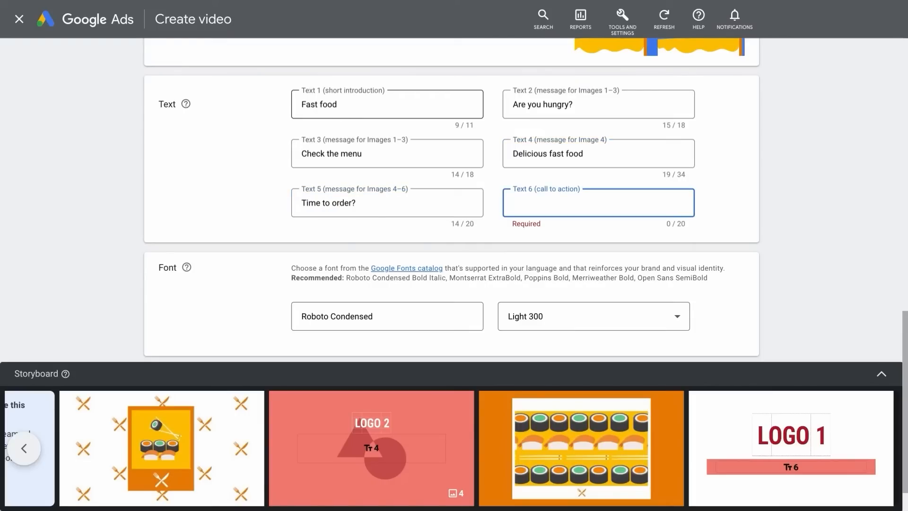
{"action": "type", "text": "ORDER NOW!"}
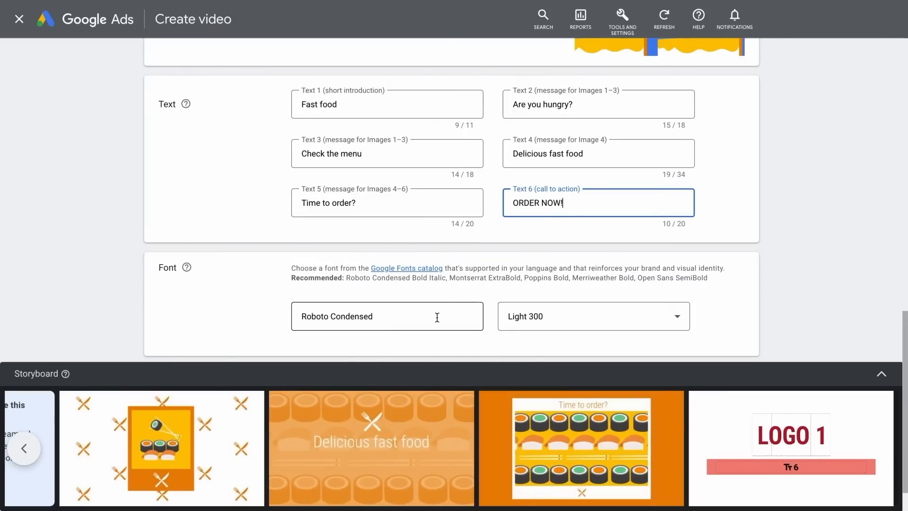
Change the font to Muli with Semi-Bold 600 Italic weight.
{"action": "left_click", "coordinate": [387, 317]}
{"action": "type", "text": "Muli"}
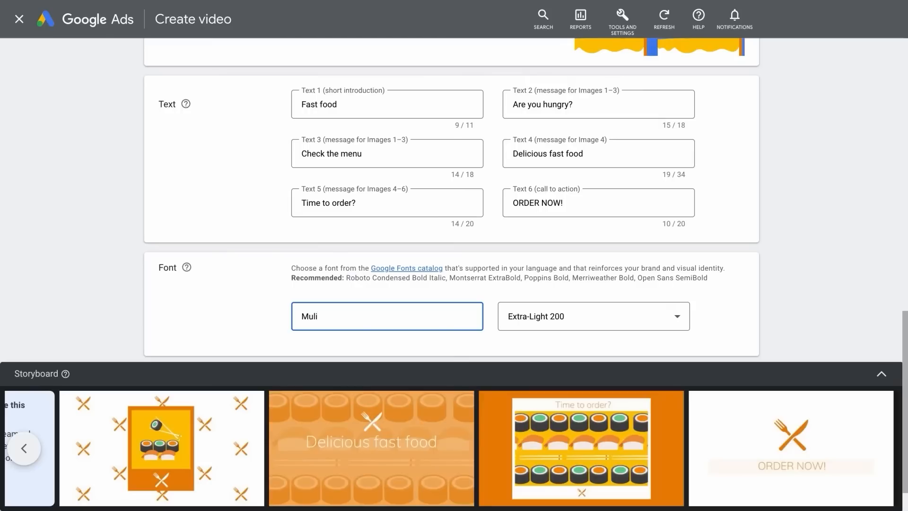
{"action": "left_click", "coordinate": [592, 317]}
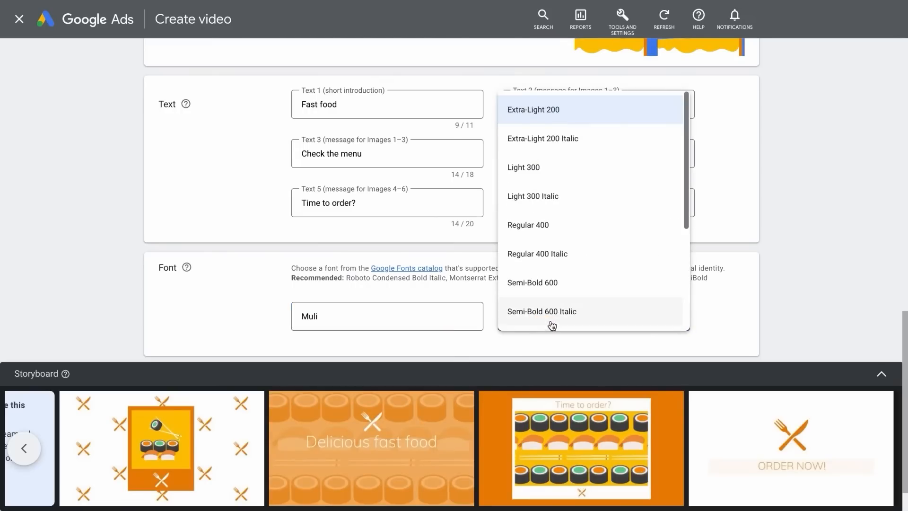
{"action": "left_click", "coordinate": [542, 311]}
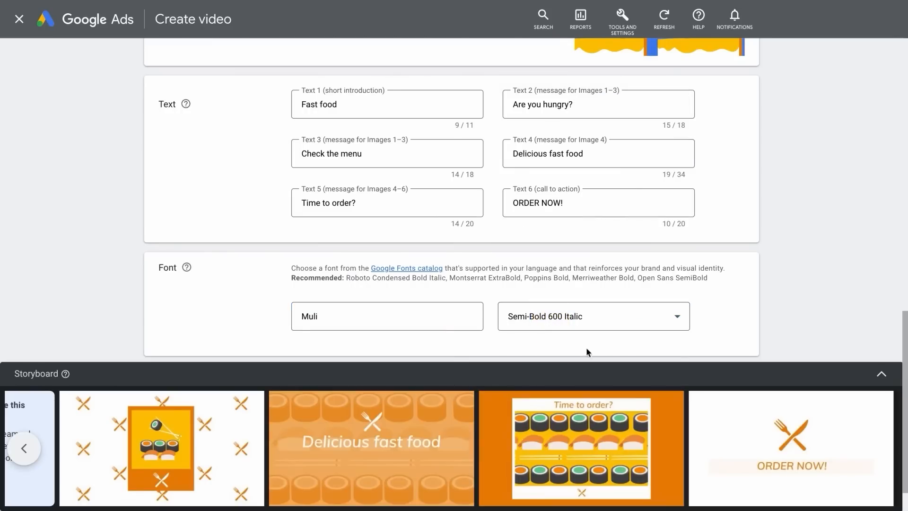
Scroll the music list and pick the 'Far Away' track as background music.
{"action": "scroll", "scroll_direction": "down", "scroll_amount": 3}
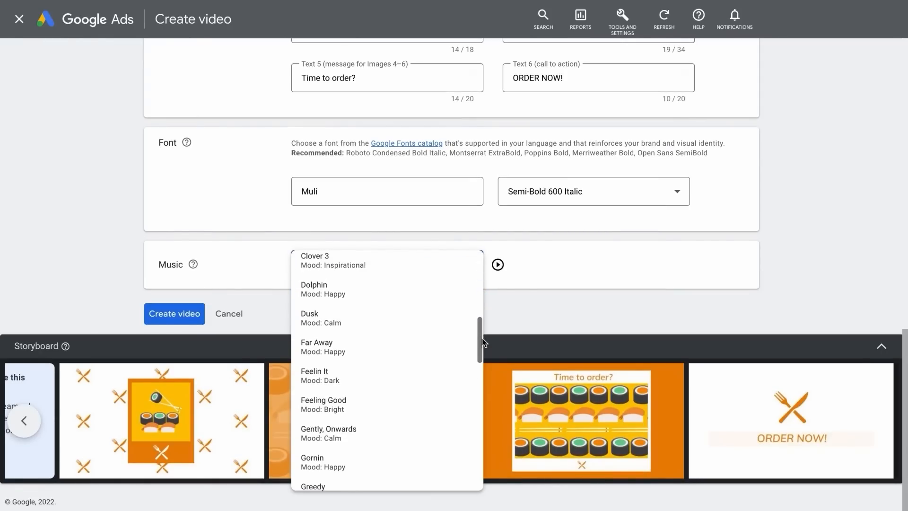
{"action": "left_click", "coordinate": [316, 341]}
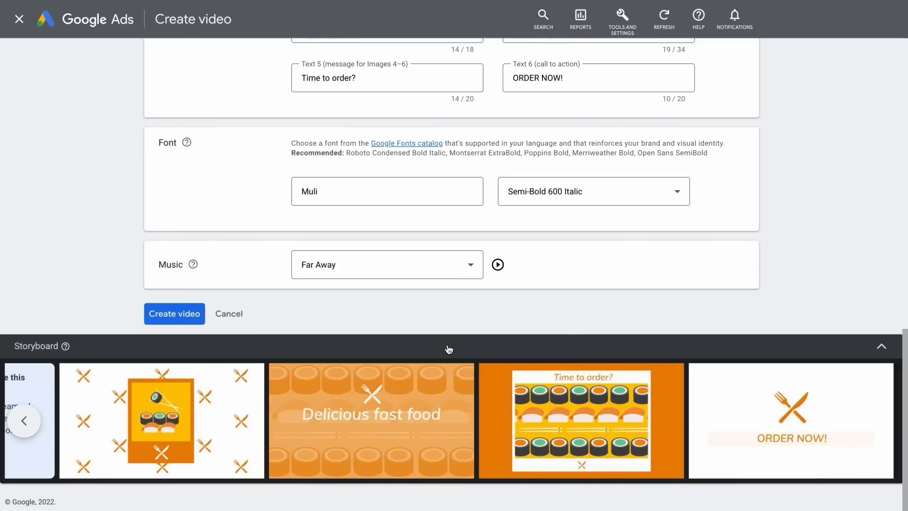
{"action": "mouse_move", "coordinate": [450, 337]}
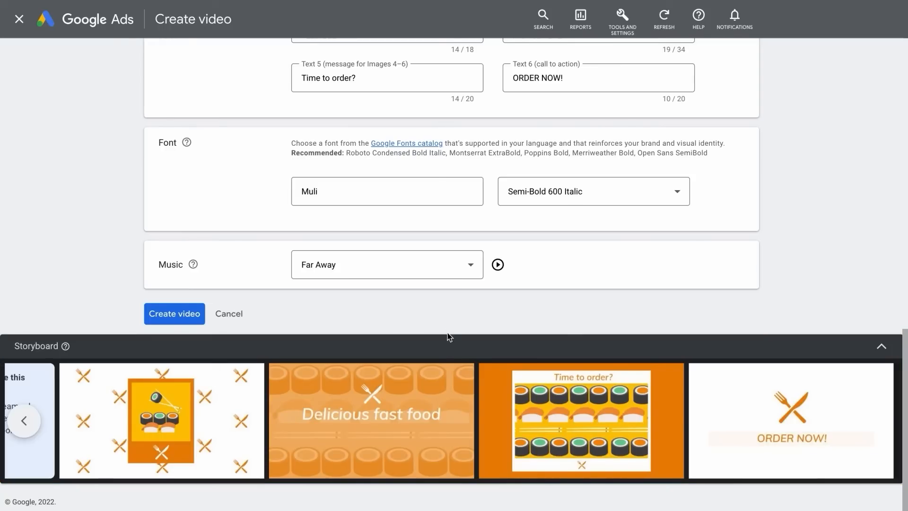
Create the video from the filled 'Food delivery' template.
{"action": "left_click", "coordinate": [173, 313]}
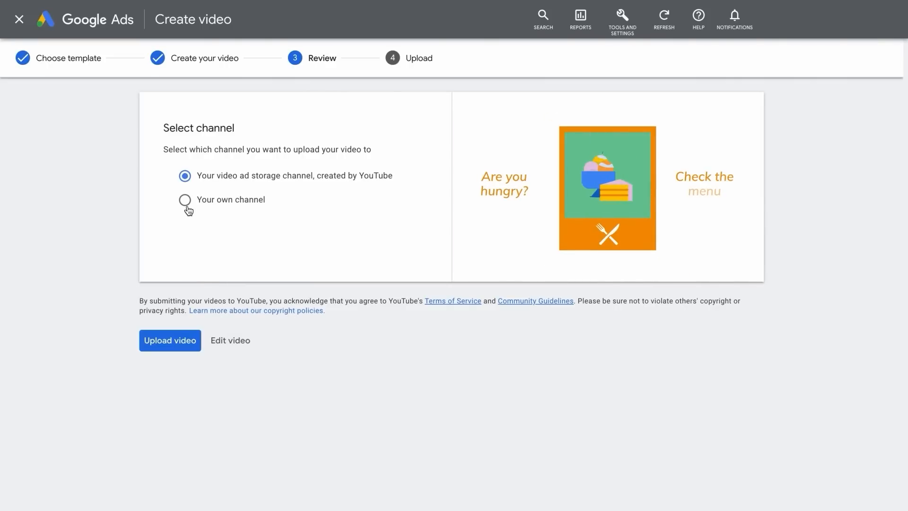
Upload the video to your own channel, then play the Food Delivery video from the Asset library.
{"action": "left_click", "coordinate": [184, 199]}
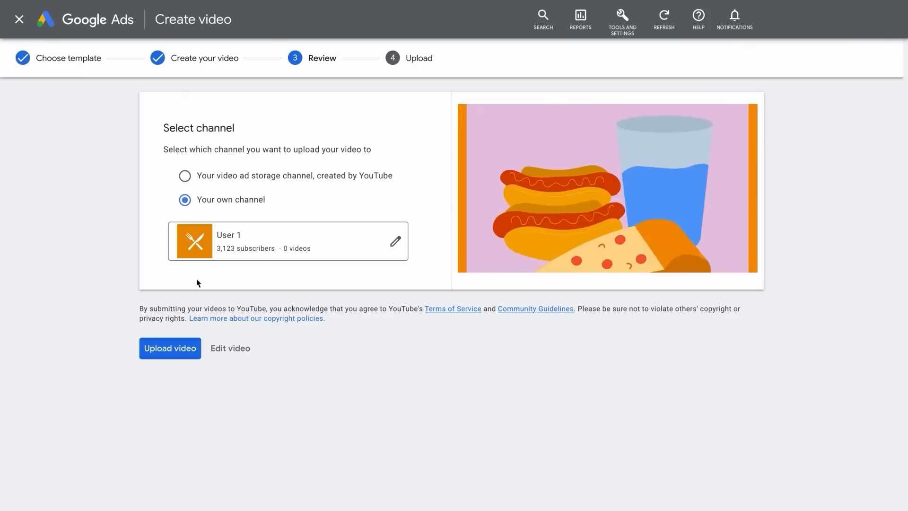
{"action": "left_click", "coordinate": [170, 348]}
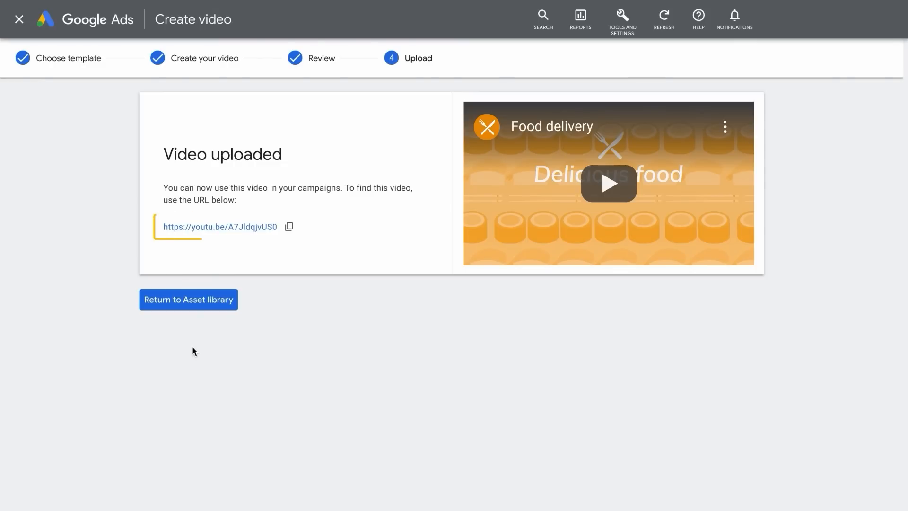
{"action": "left_click", "coordinate": [188, 299]}
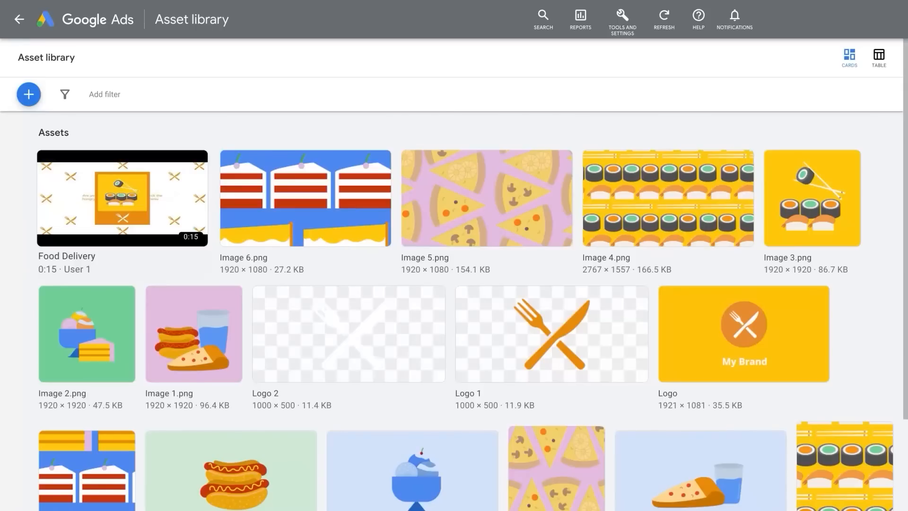
{"action": "mouse_move", "coordinate": [121, 198]}
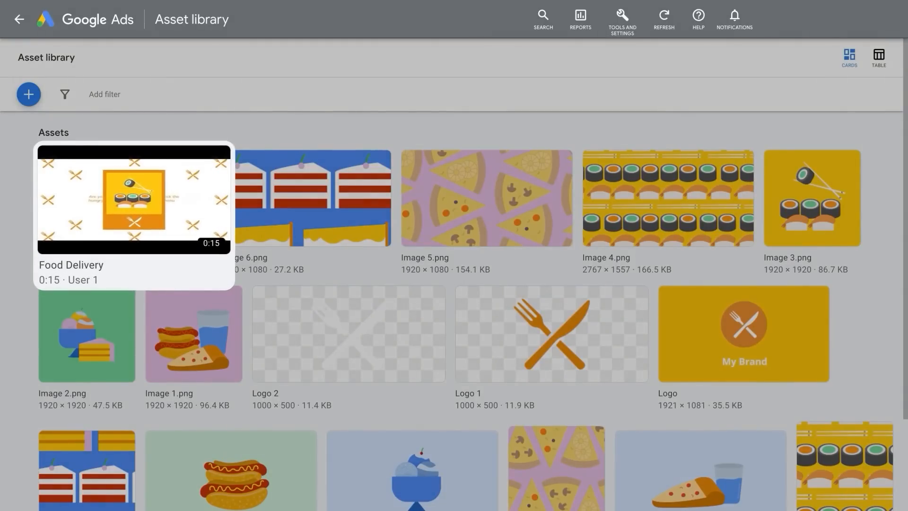
{"action": "left_click", "coordinate": [134, 200]}
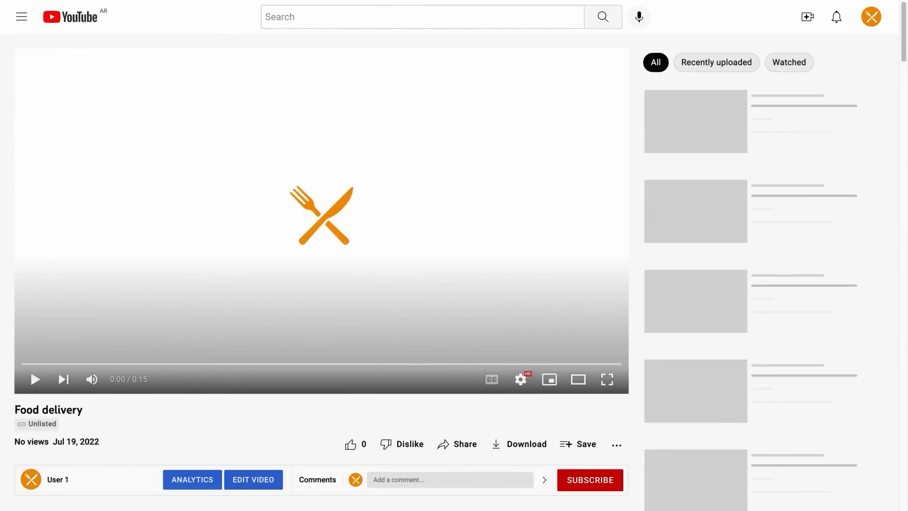
{"action": "left_click", "coordinate": [35, 378]}
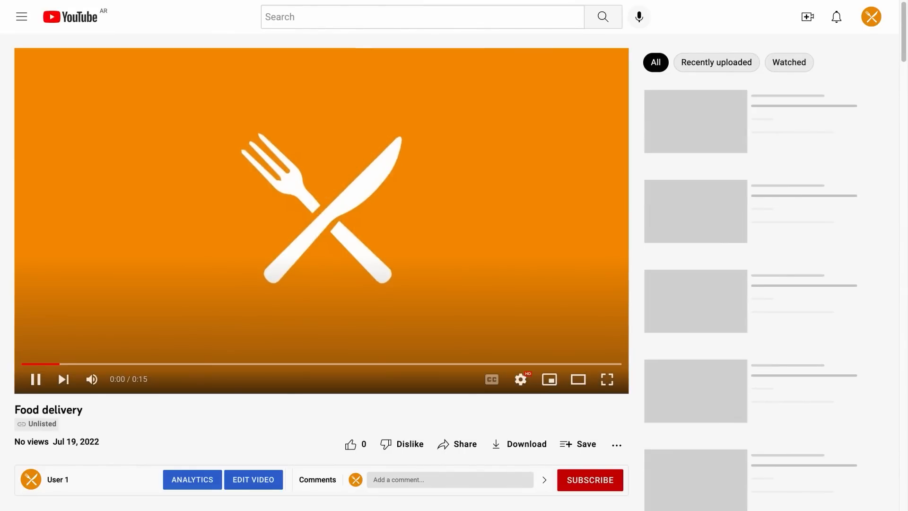